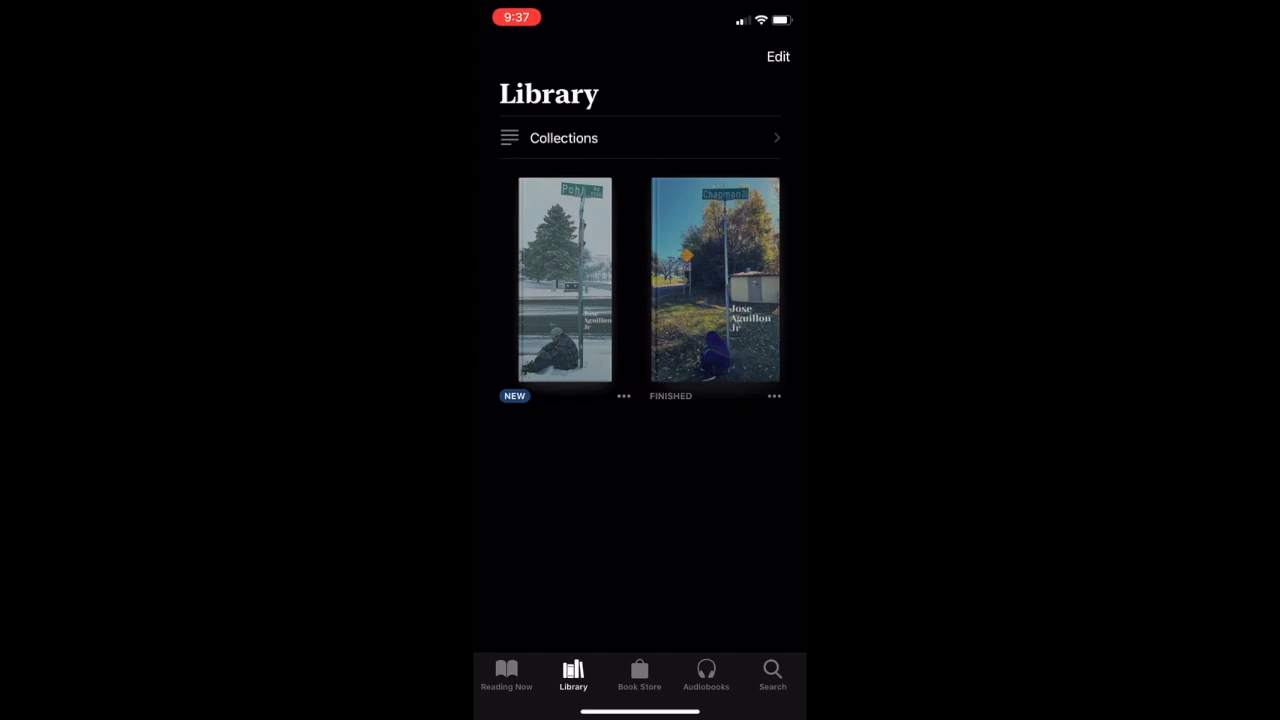
Step: Open the Chapman Road book from the library to the poem 'The Season'
{"action": "left_click", "coordinate": [714, 284]}
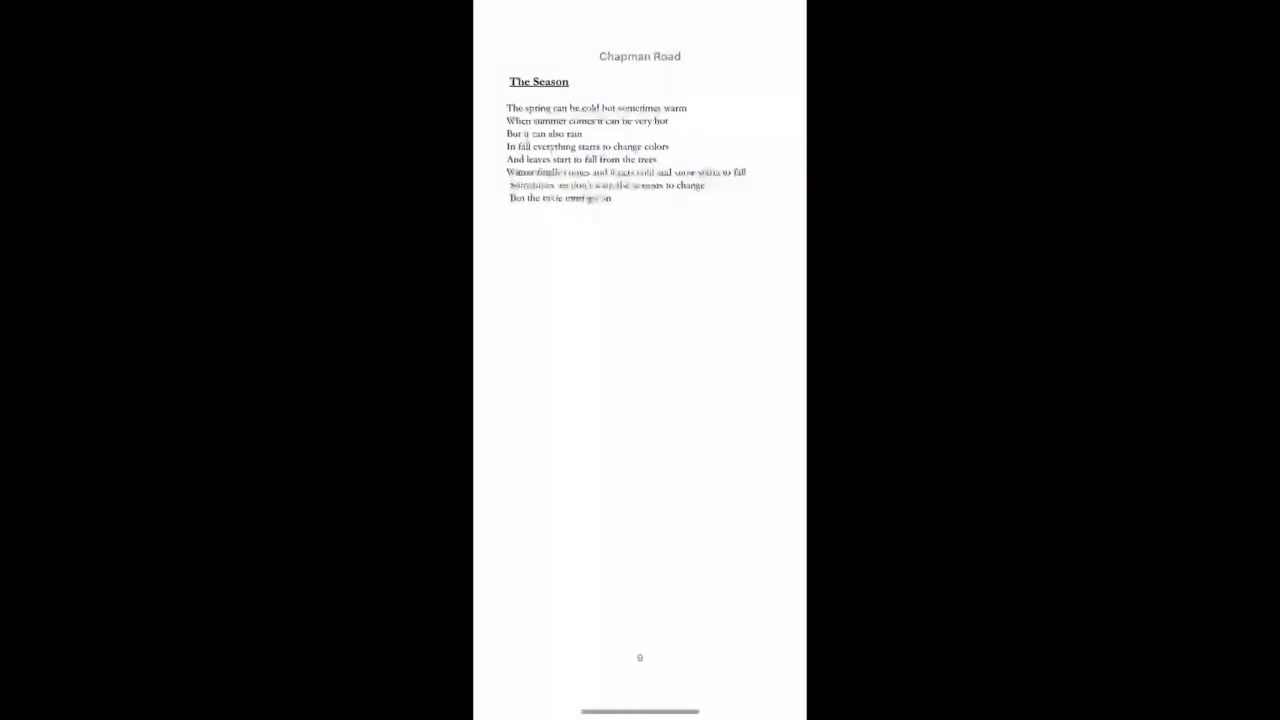